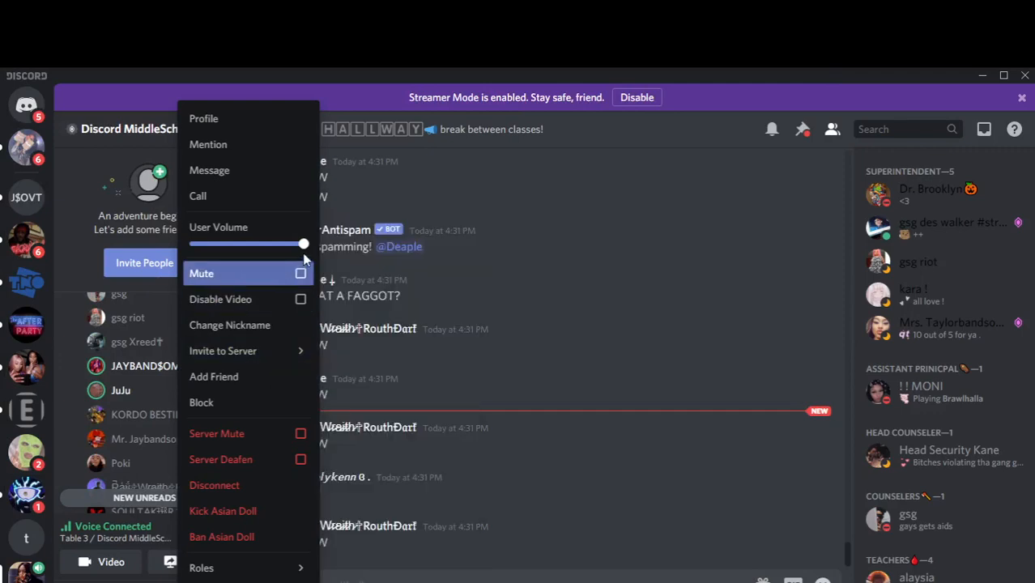
{"action": "left_click_drag", "start_coordinate": [304, 243], "coordinate": [305, 243]}
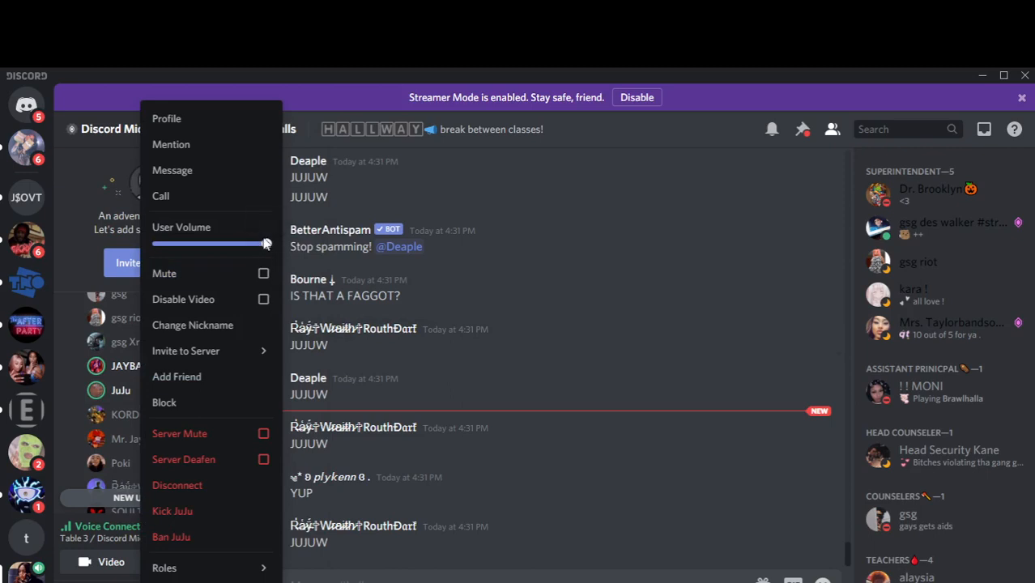
{"action": "left_click", "coordinate": [149, 366]}
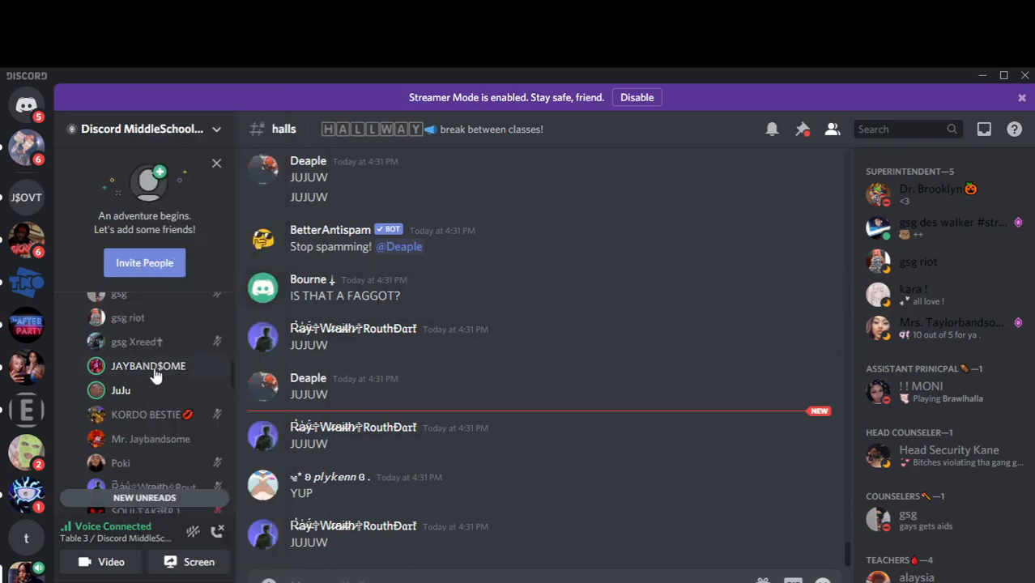
{"action": "right_click", "coordinate": [149, 366]}
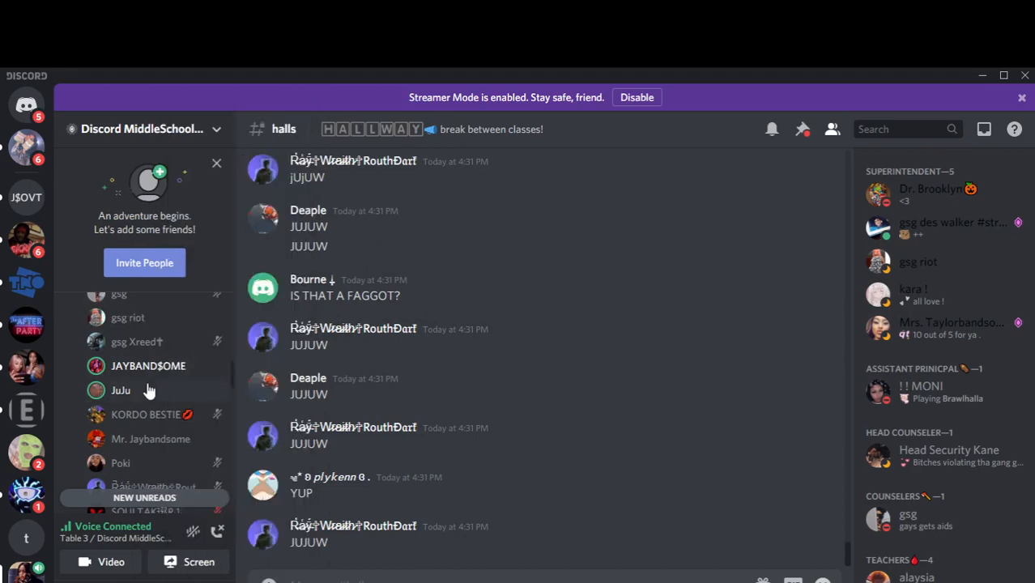
{"action": "right_click", "coordinate": [120, 390]}
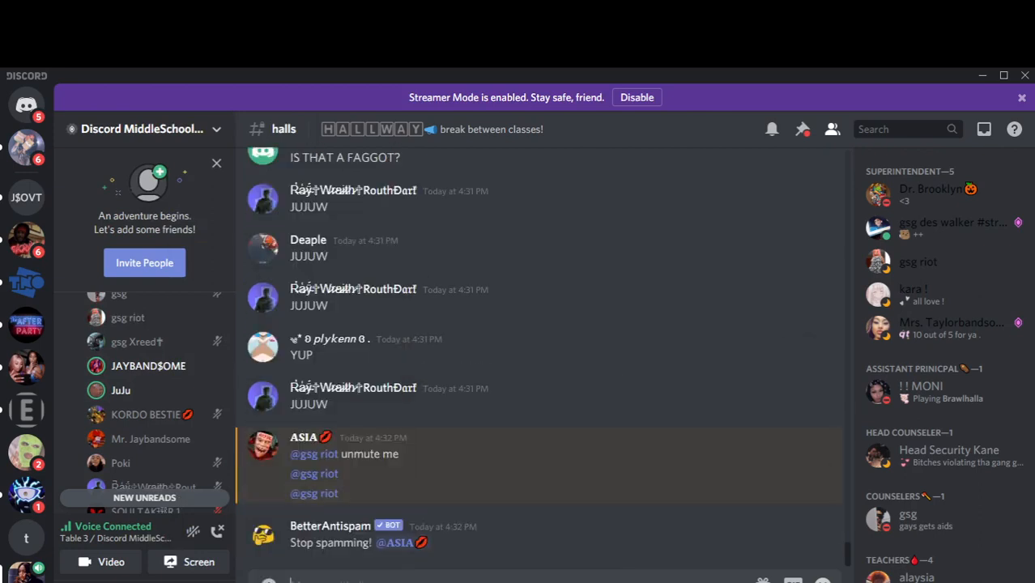
{"action": "scroll", "scroll_direction": "down", "scroll_amount": 3}
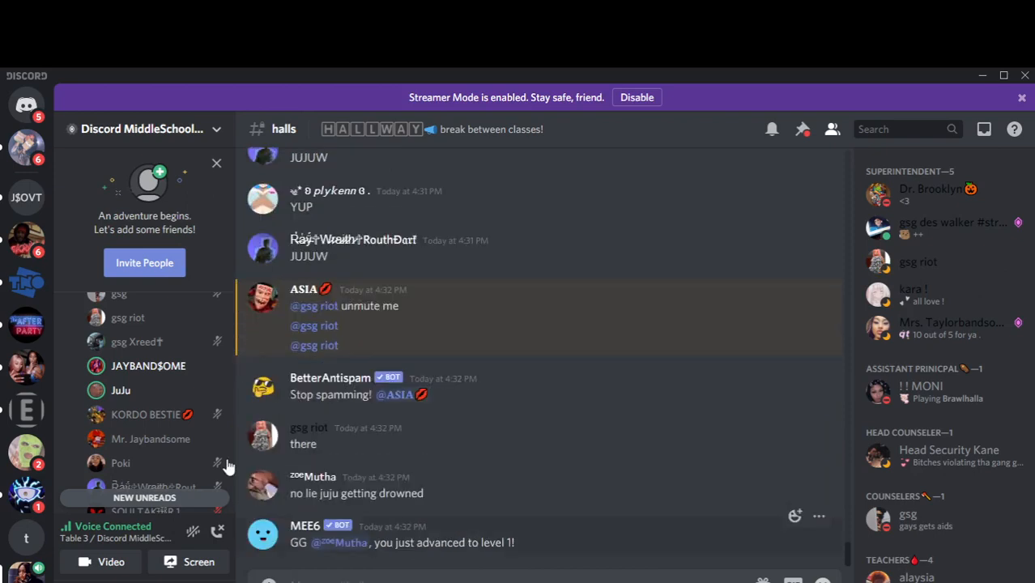
{"action": "mouse_move", "coordinate": [235, 377]}
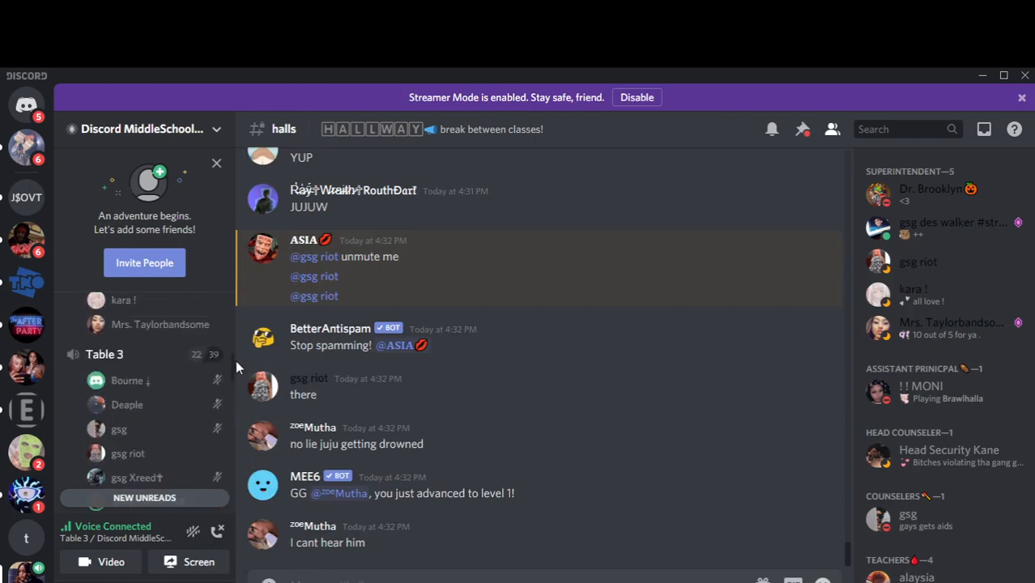
{"action": "scroll", "scroll_direction": "down", "scroll_amount": 3}
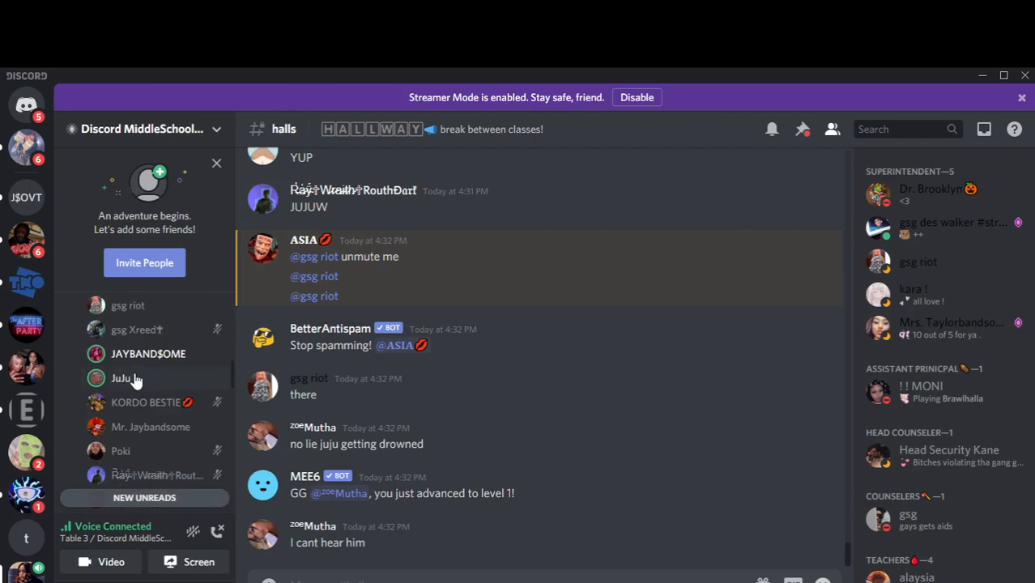
{"action": "right_click", "coordinate": [120, 379]}
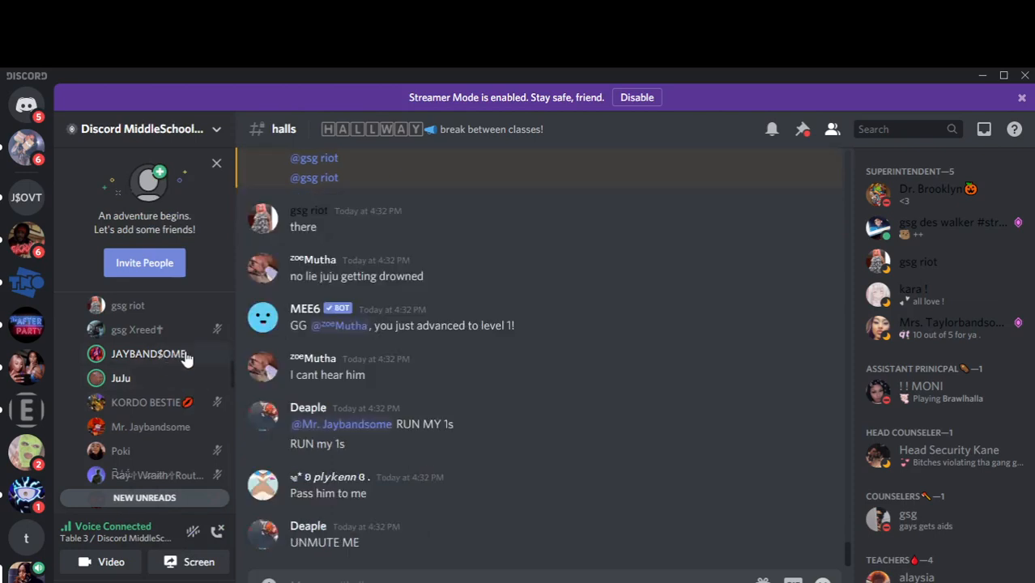
{"action": "right_click", "coordinate": [149, 353]}
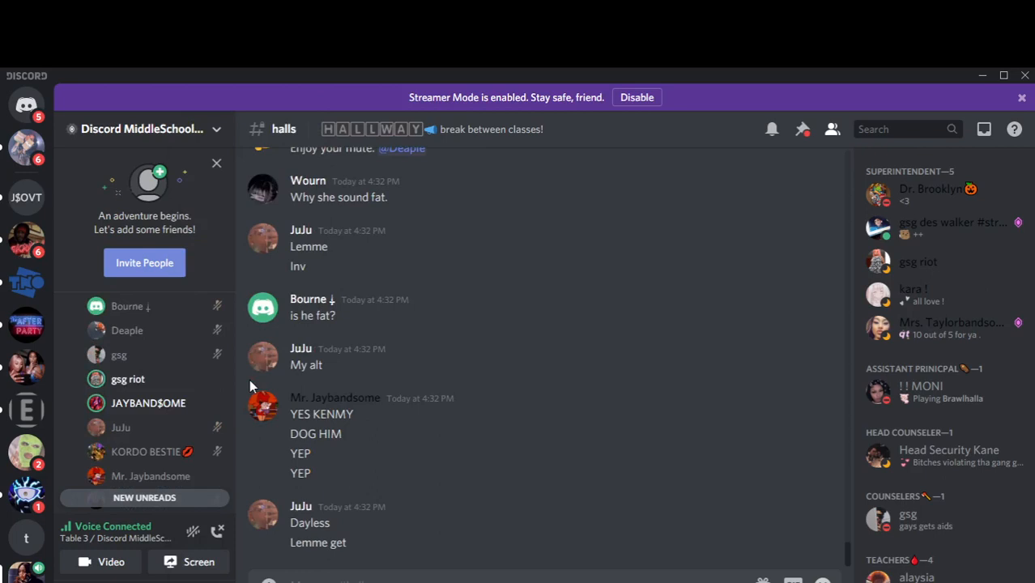
{"action": "scroll", "scroll_direction": "down", "scroll_amount": 3}
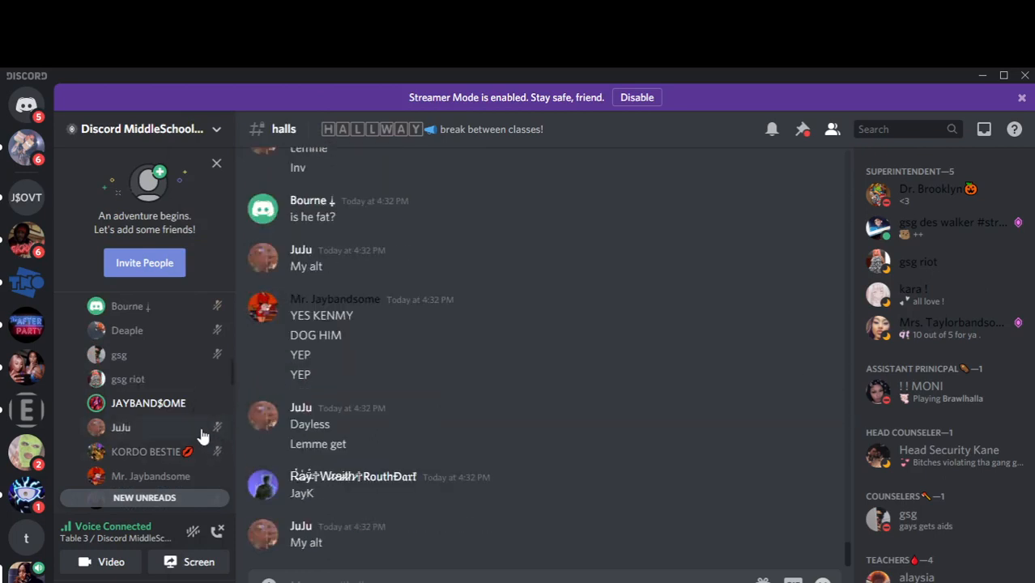
{"action": "scroll", "scroll_direction": "down", "scroll_amount": 3}
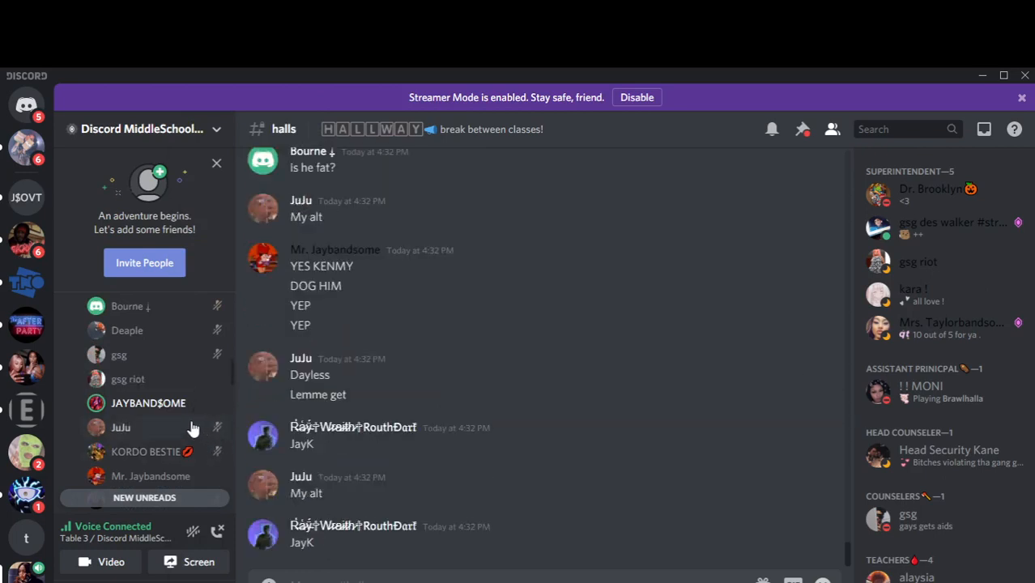
{"action": "scroll", "scroll_direction": "down", "scroll_amount": 3}
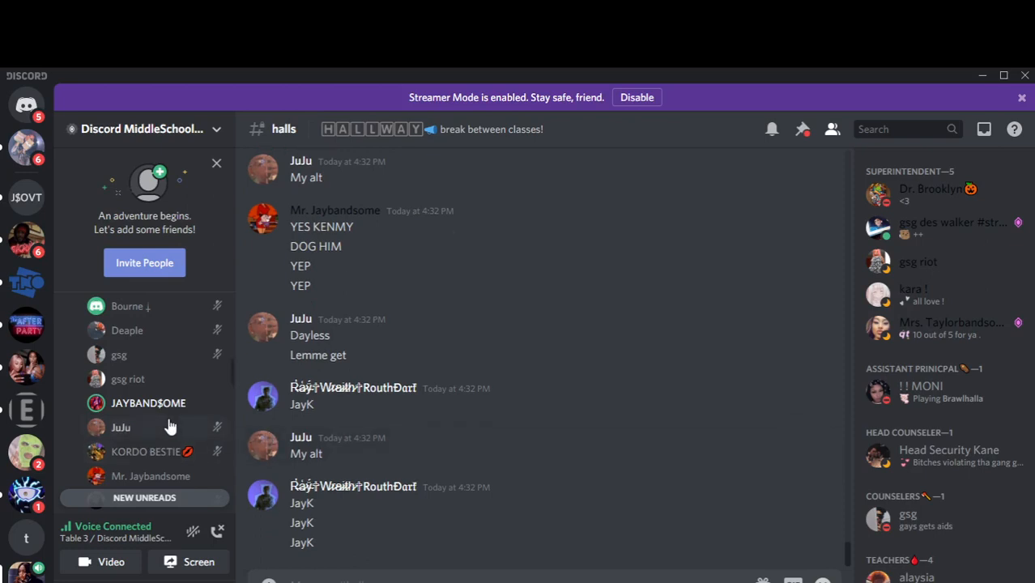
{"action": "scroll", "scroll_direction": "down", "scroll_amount": 3}
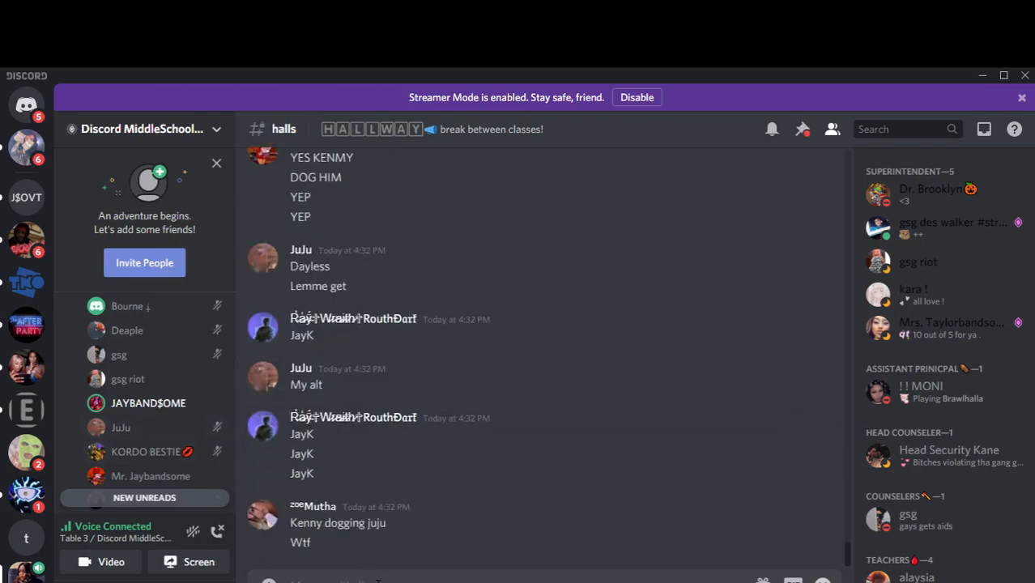
{"action": "scroll", "scroll_direction": "down", "scroll_amount": 3}
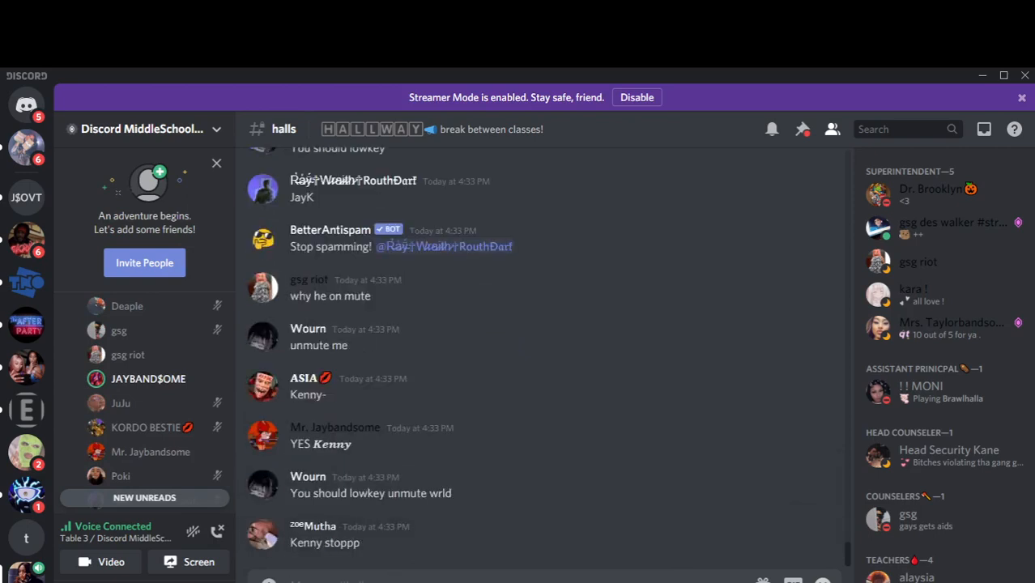
{"action": "mouse_move", "coordinate": [430, 493]}
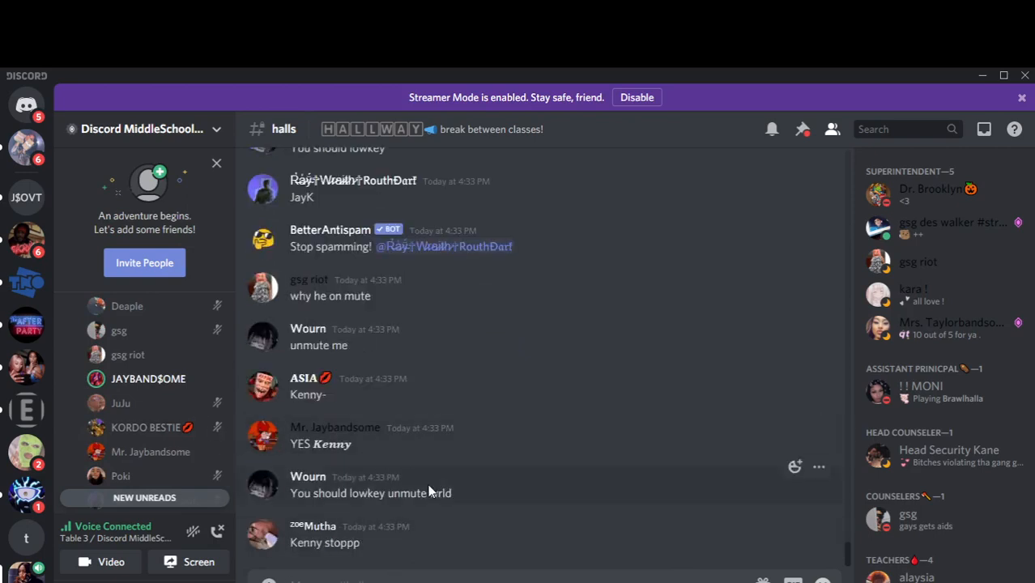
{"action": "scroll", "scroll_direction": "down", "scroll_amount": 3}
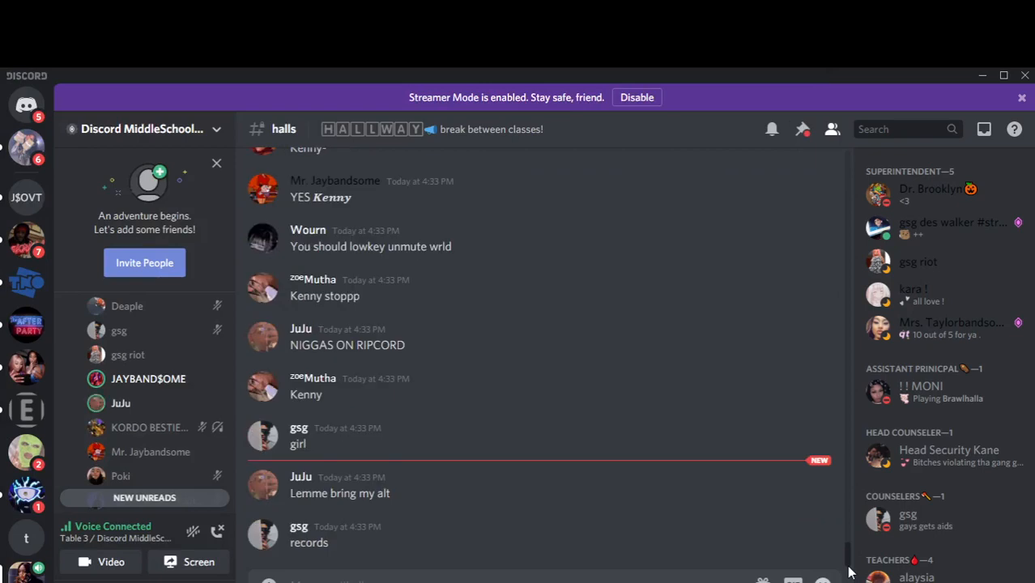
{"action": "scroll", "scroll_direction": "down", "scroll_amount": 3}
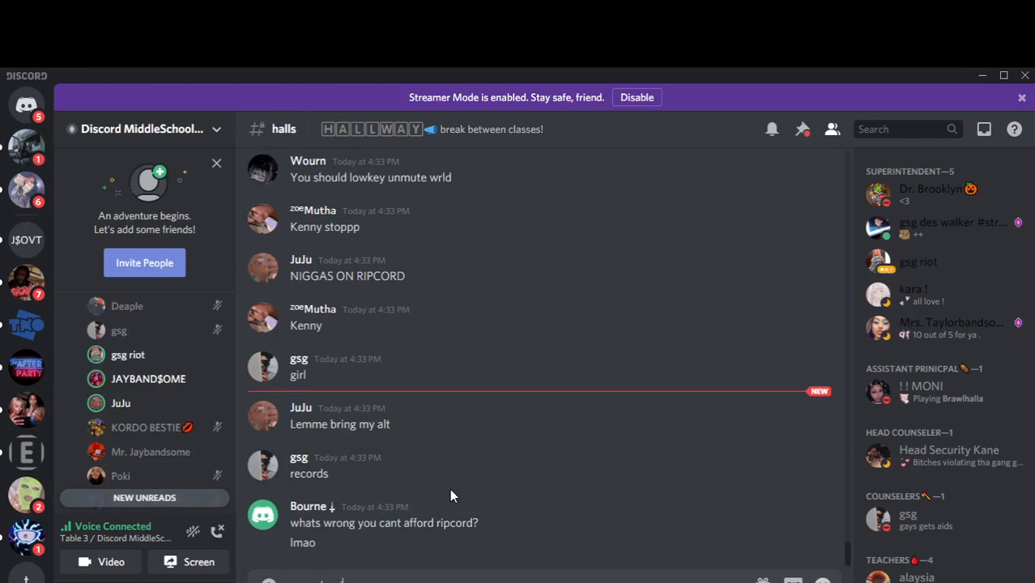
{"action": "scroll", "scroll_direction": "down", "scroll_amount": 3}
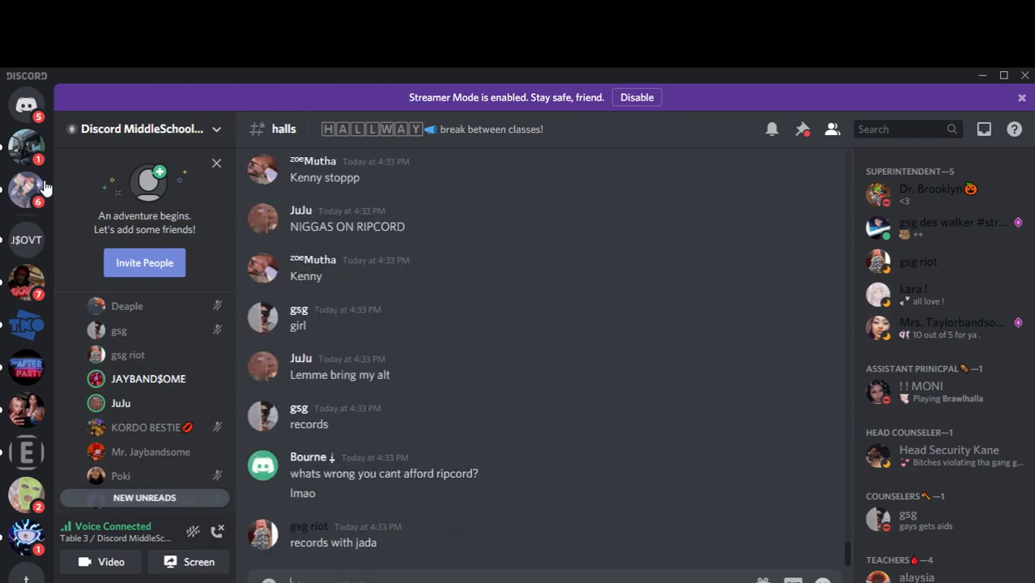